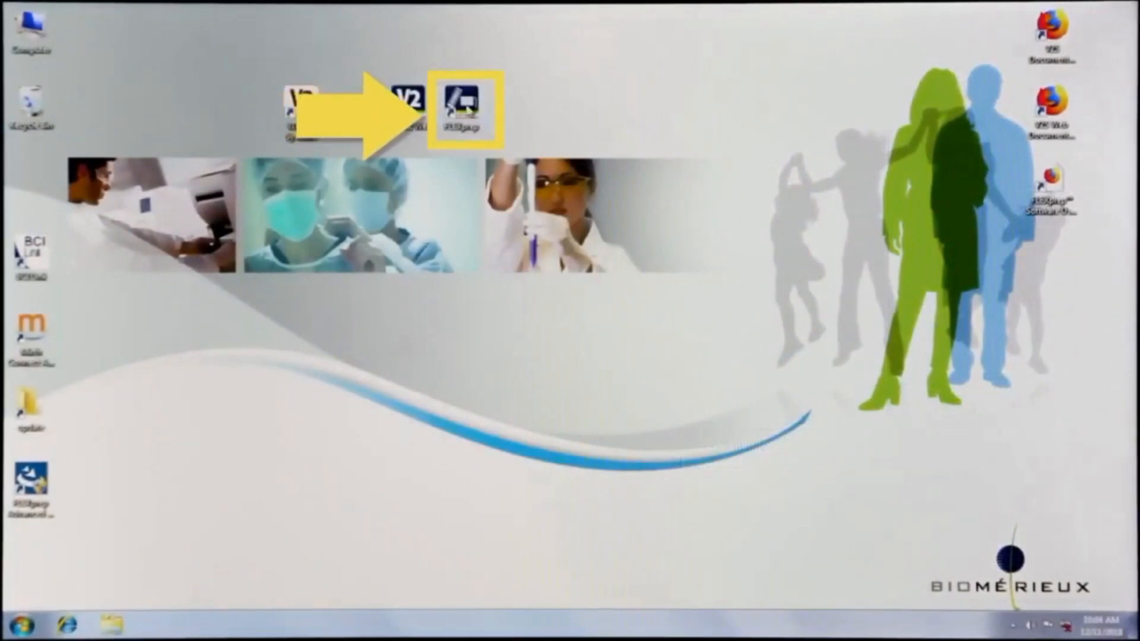
# Launch FLEXPREP and sign in as user LabSuper to reach the cassette setup screen
pyautogui.doubleClick(461, 106)
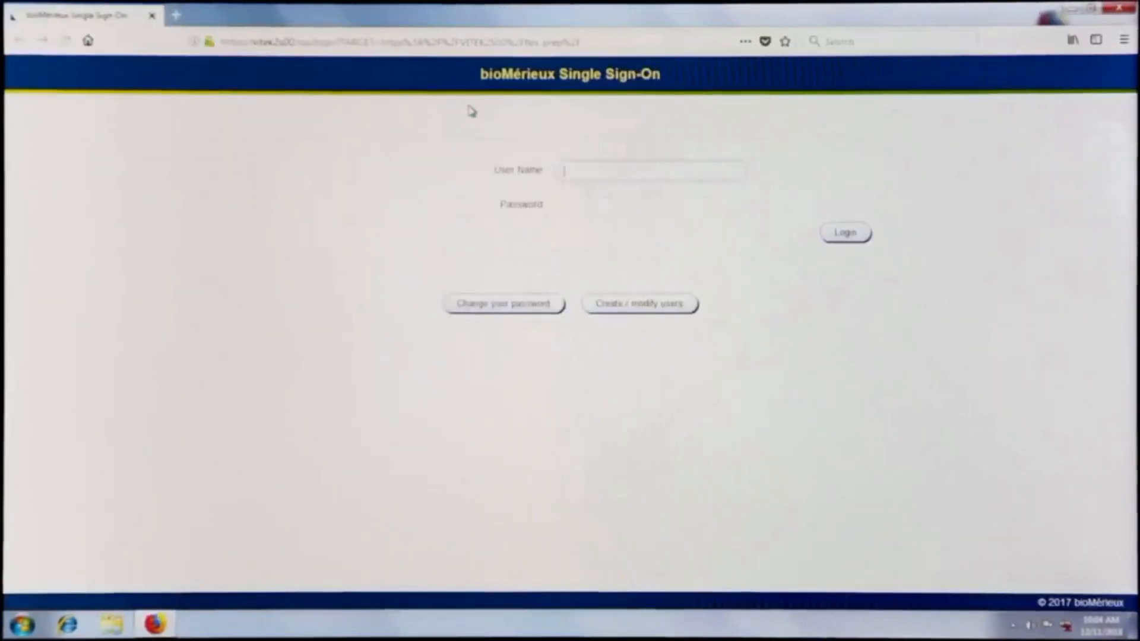
pyautogui.write('LabSuper')
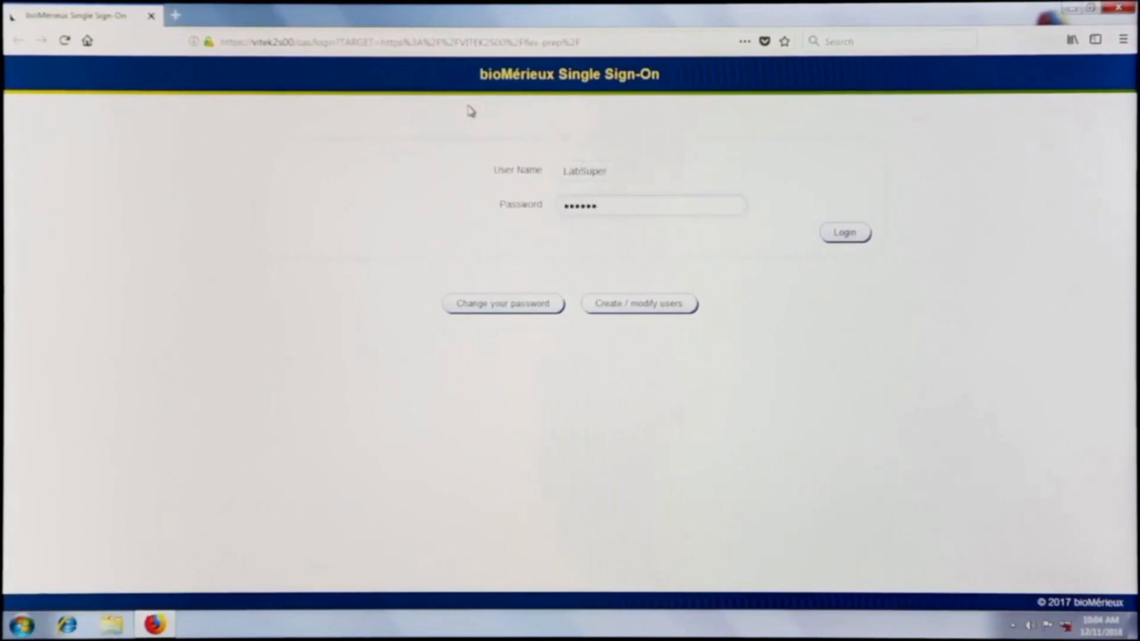
pyautogui.click(845, 233)
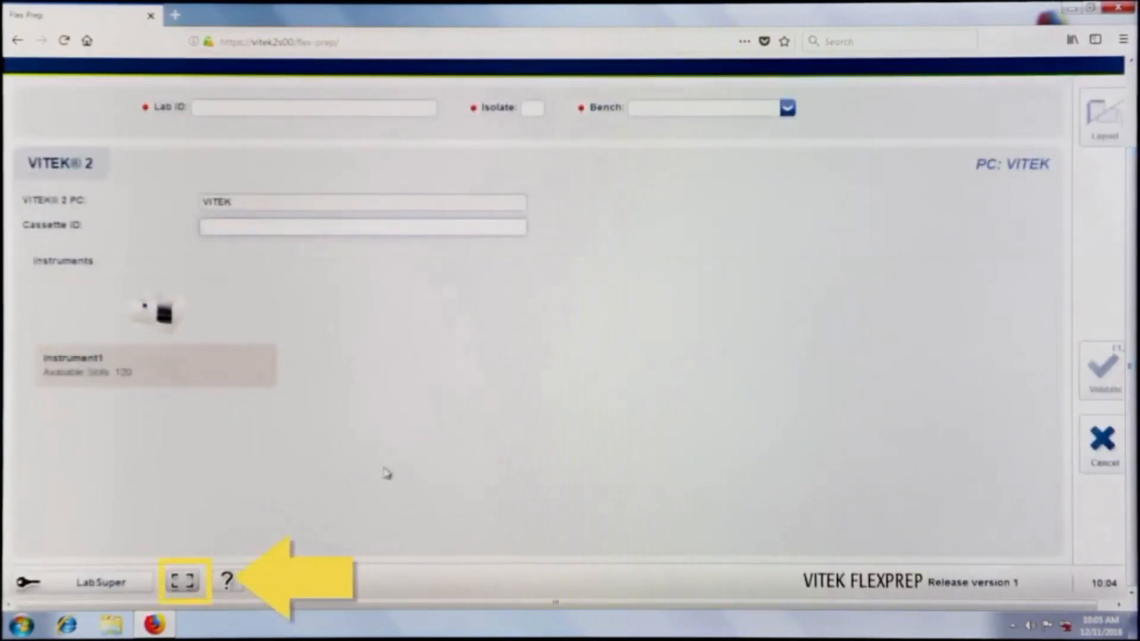
# Switch FLEXPREP to full screen before starting the cassette on Instrument1
pyautogui.click(183, 582)
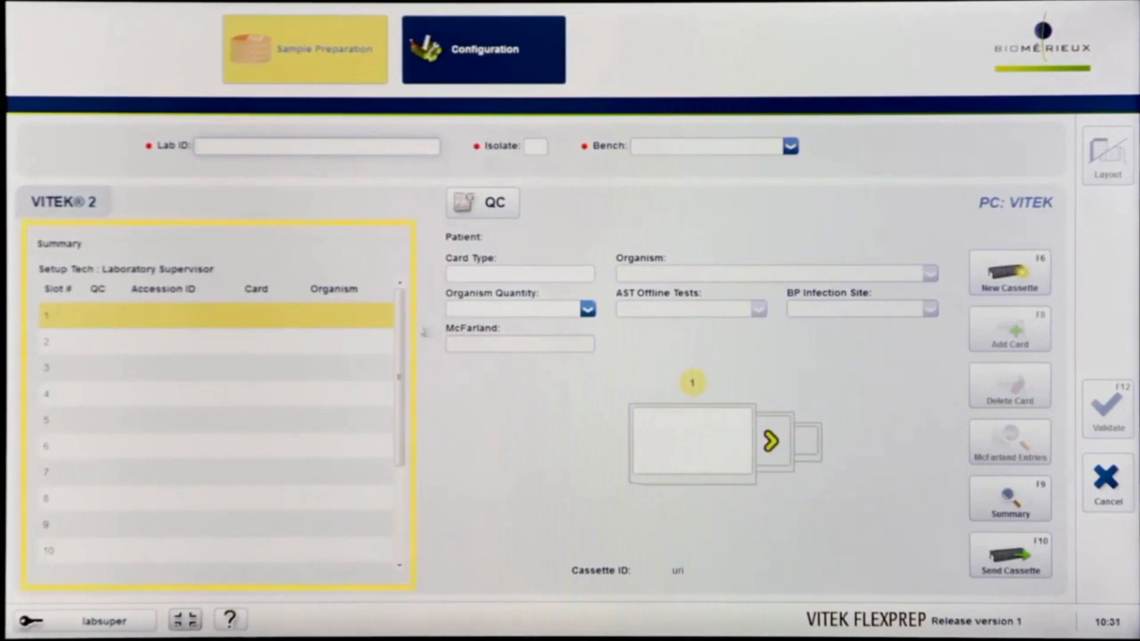
# Scroll the slot list down to reach slot 1 for the GN card on the Urine bench
pyautogui.scroll(-3)
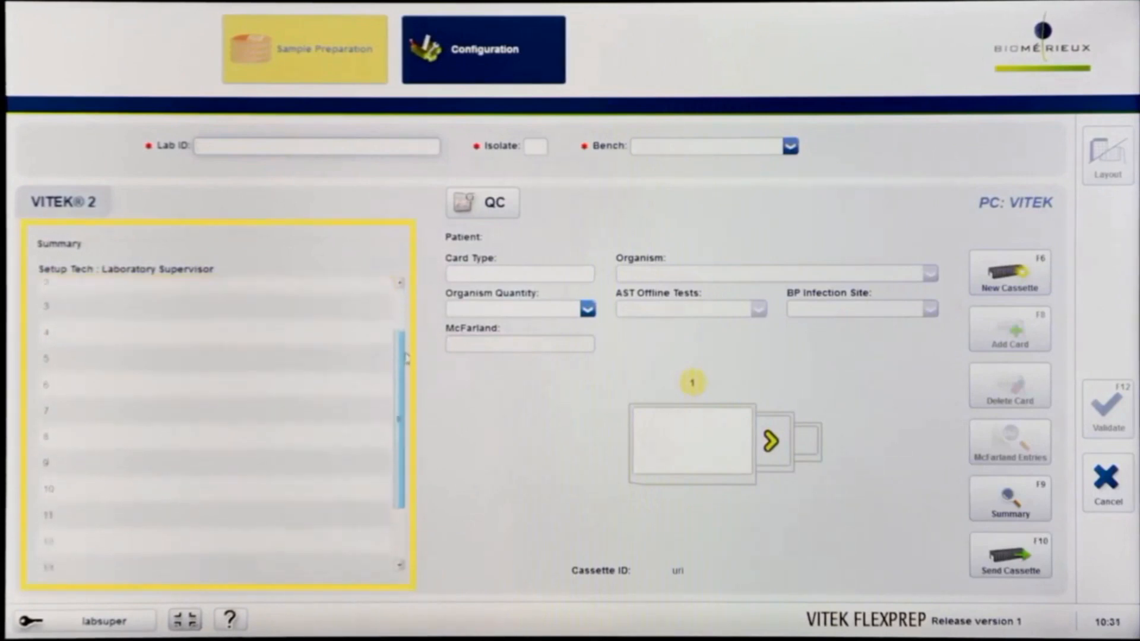
pyautogui.scroll(-3)
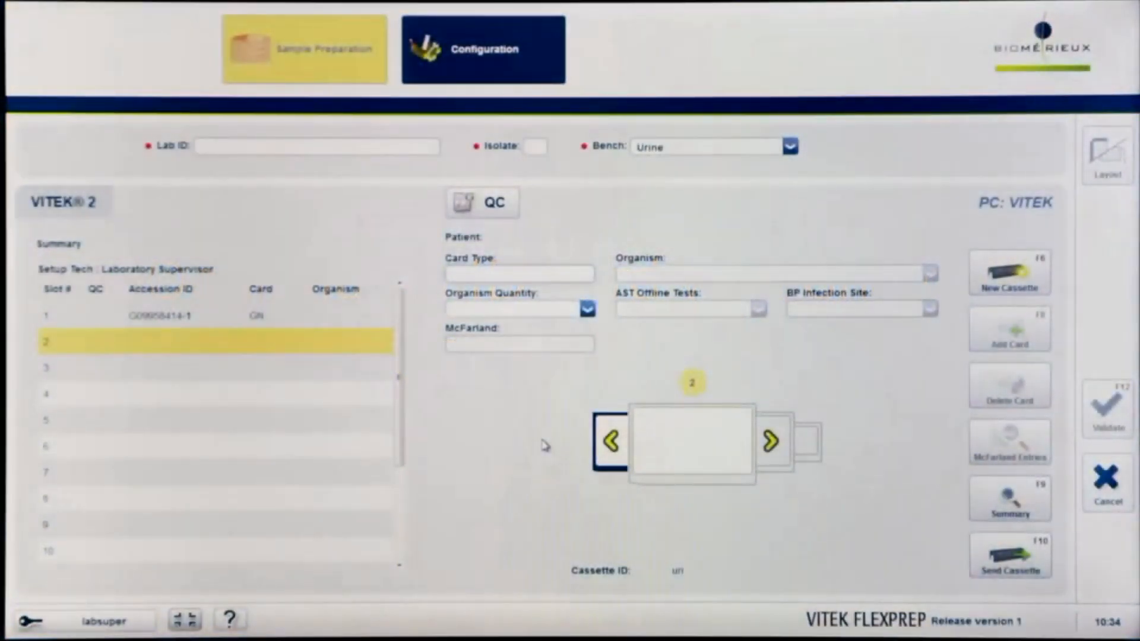
pyautogui.click(316, 146)
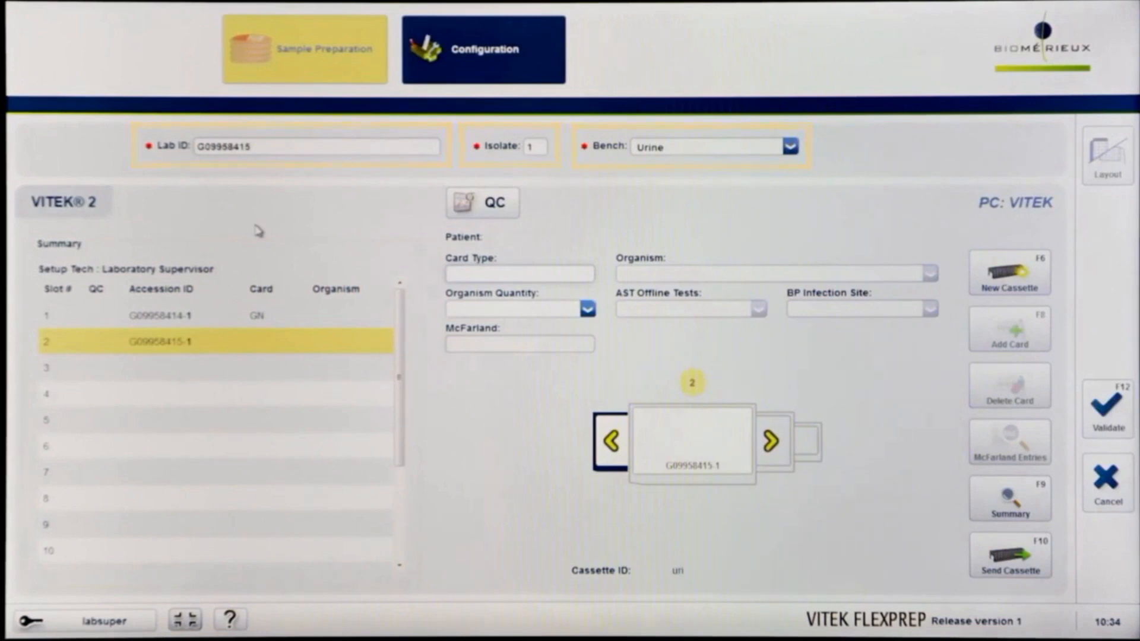
pyautogui.click(520, 273)
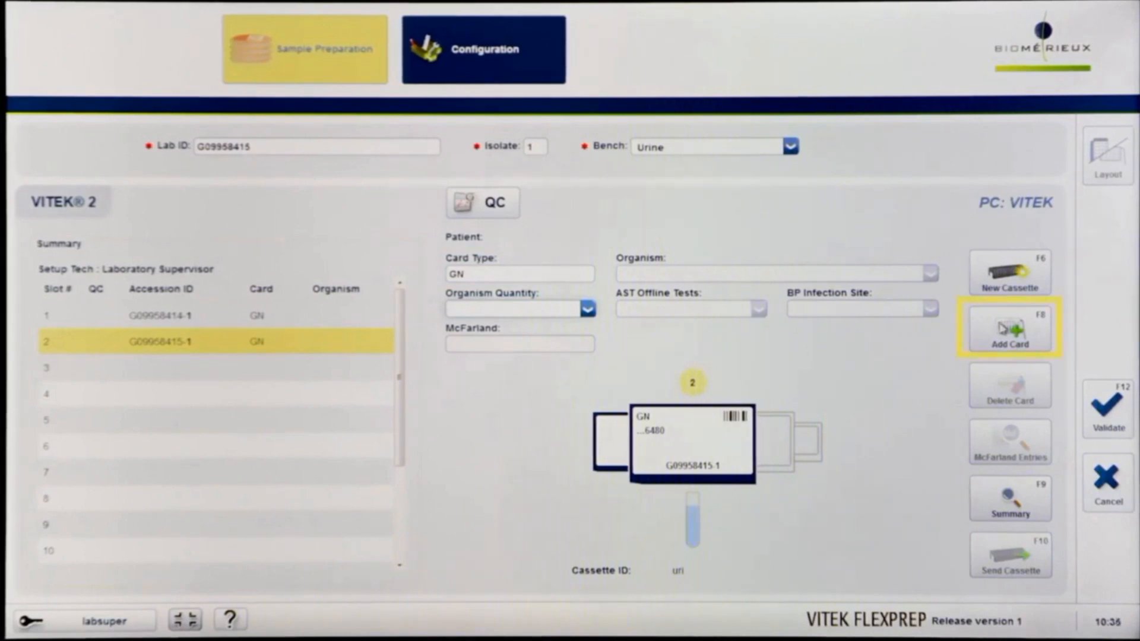
pyautogui.click(1009, 330)
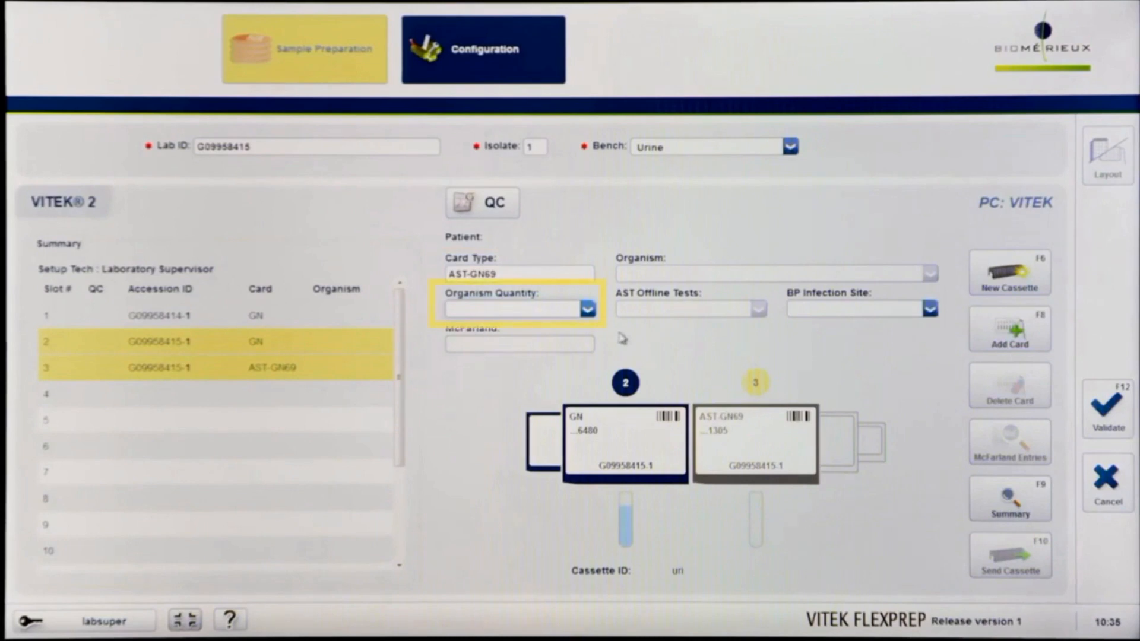
pyautogui.click(584, 309)
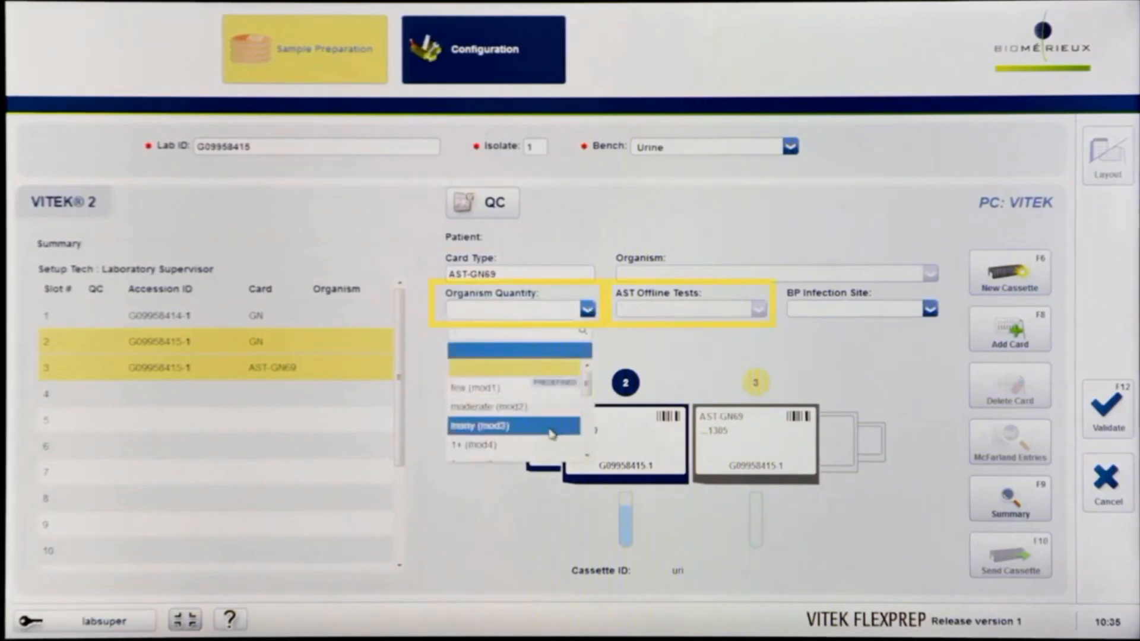
pyautogui.click(493, 425)
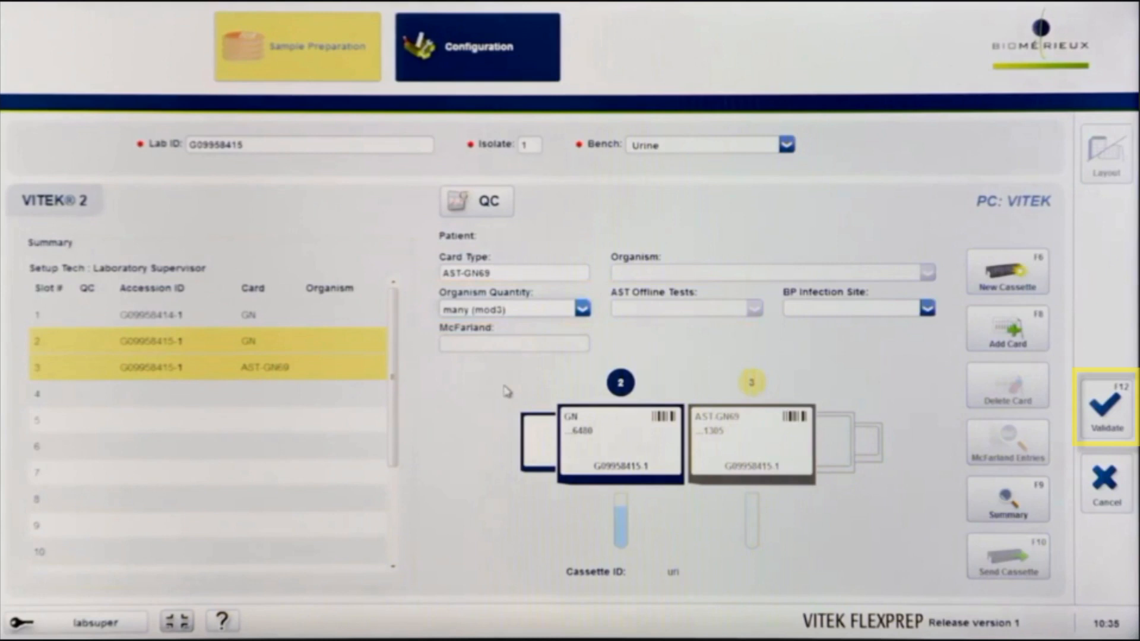
# Validate the entered cards, then review and close the cassette summary through slot 7
pyautogui.click(1107, 413)
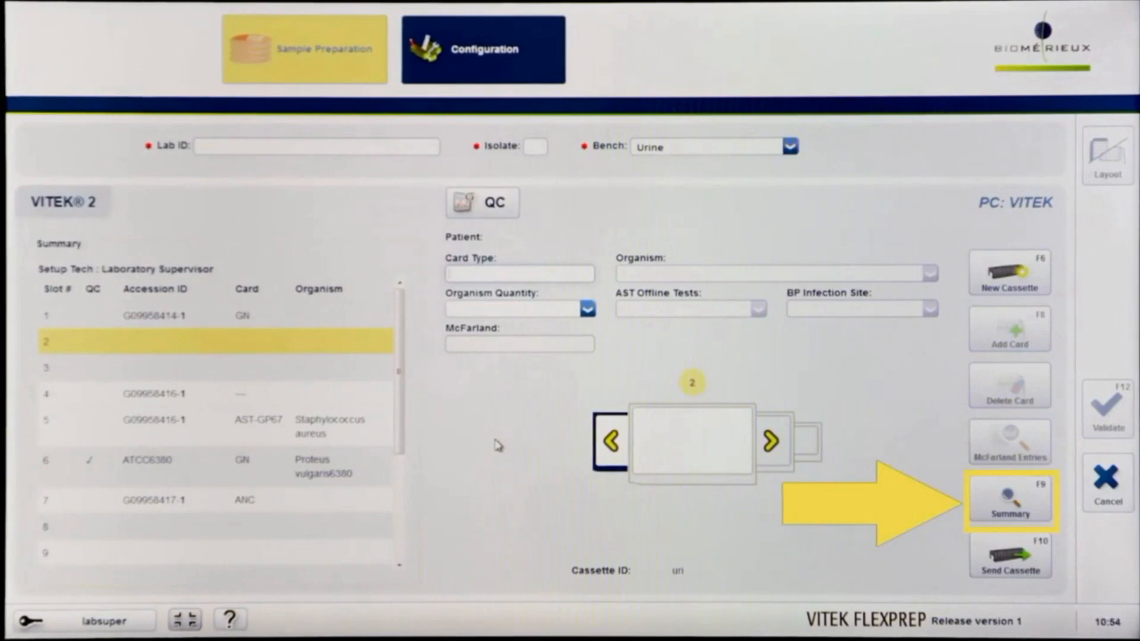
pyautogui.click(1009, 504)
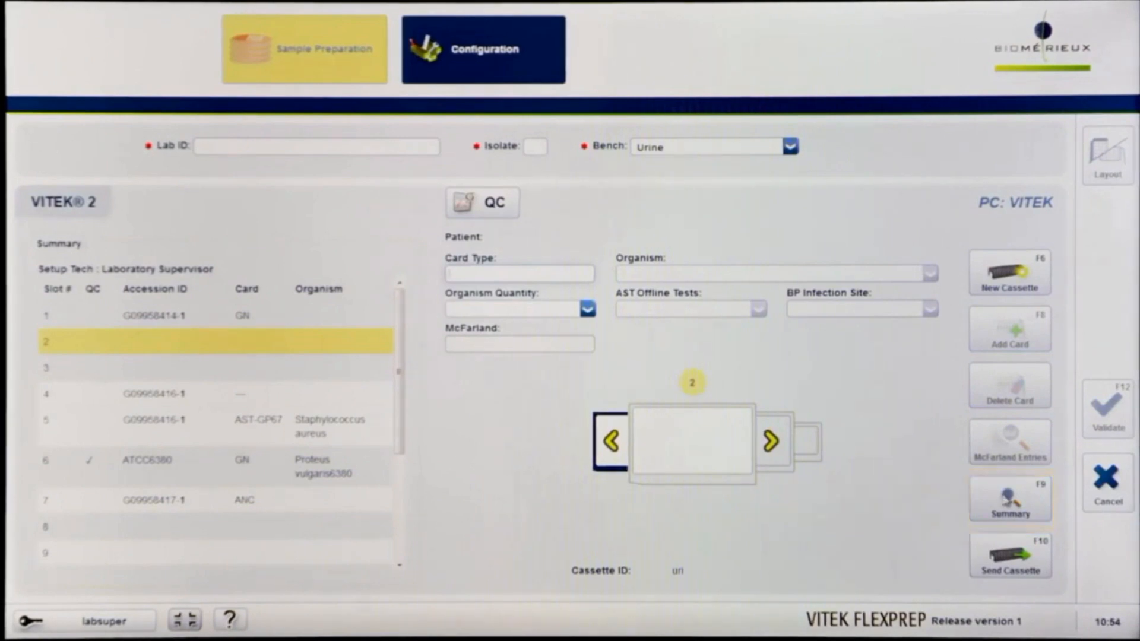
pyautogui.click(1009, 498)
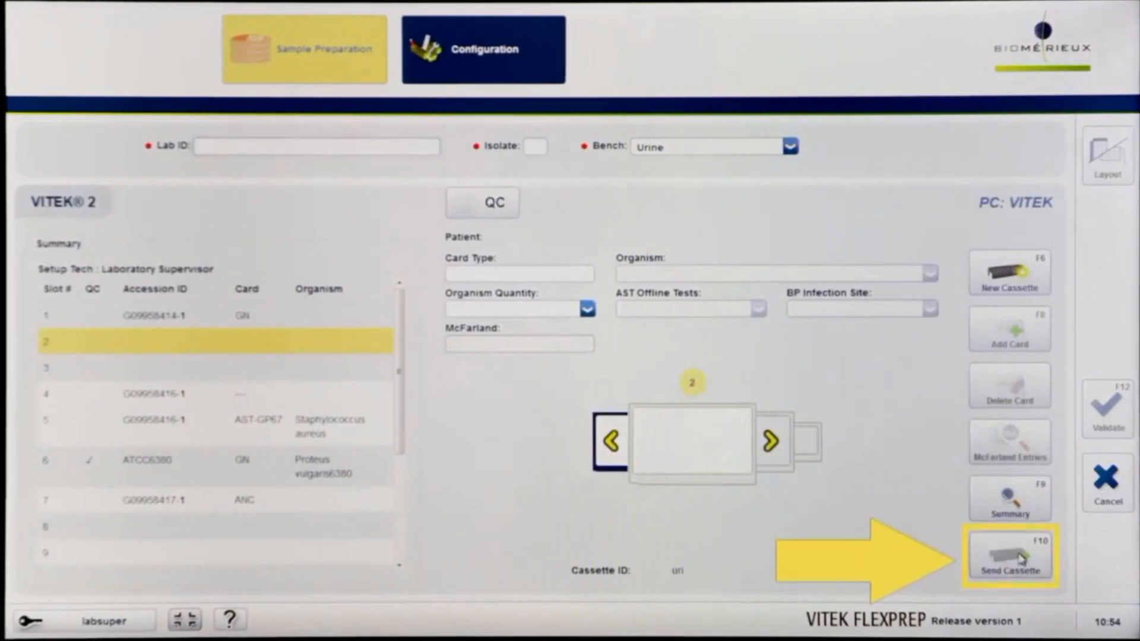
# Send the cassette to Instrument1 and acknowledge the successful transfer to VITEK 2
pyautogui.click(1012, 559)
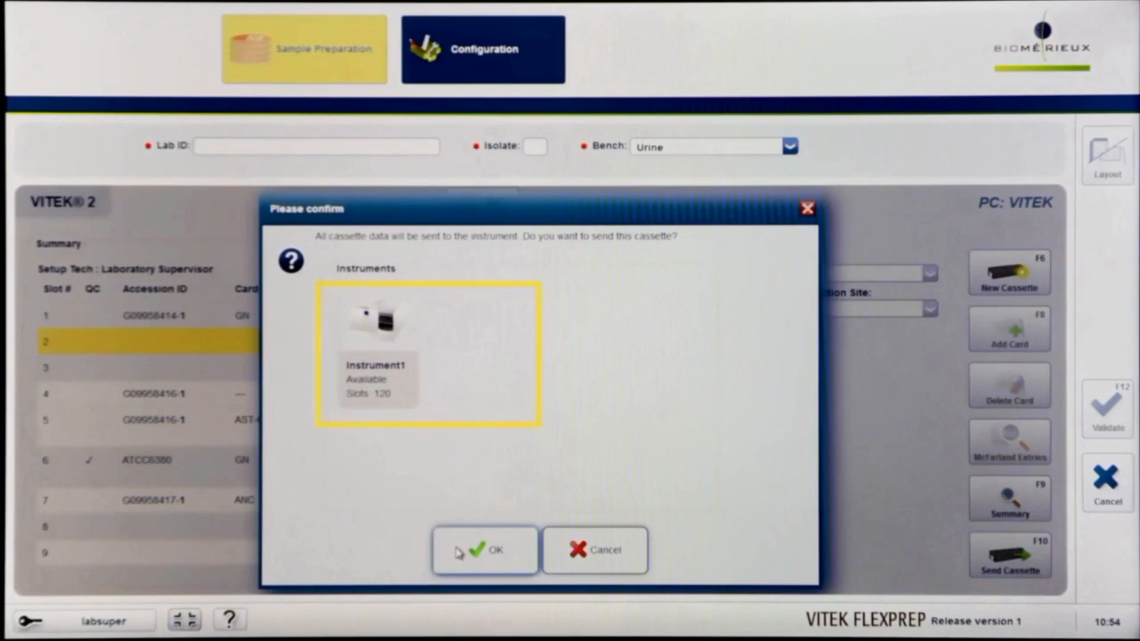
pyautogui.click(486, 550)
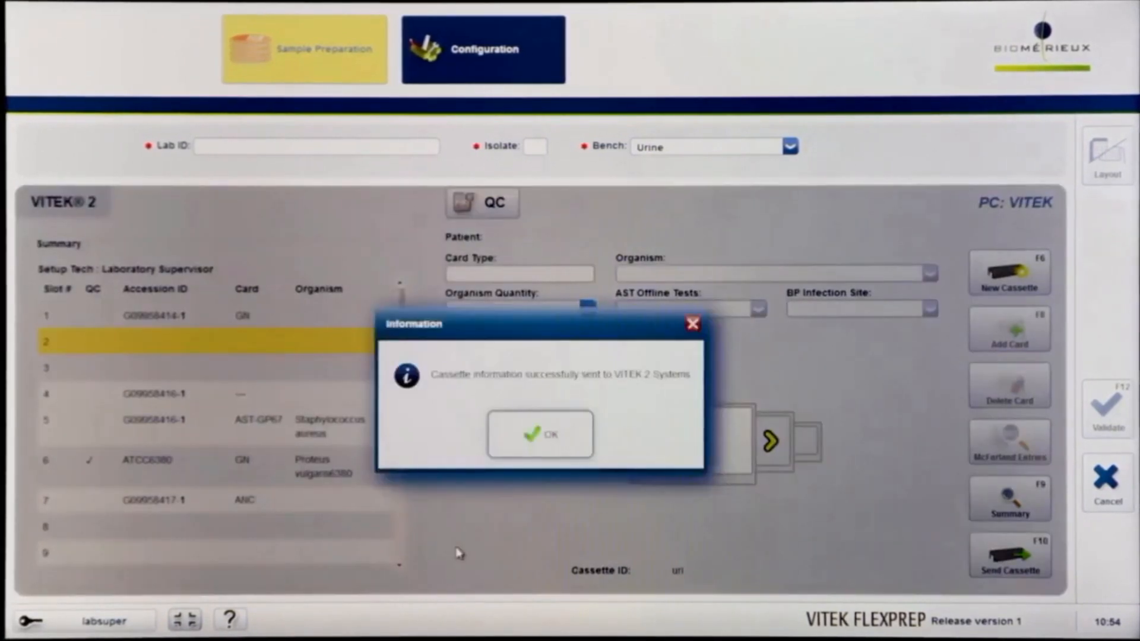
pyautogui.click(539, 434)
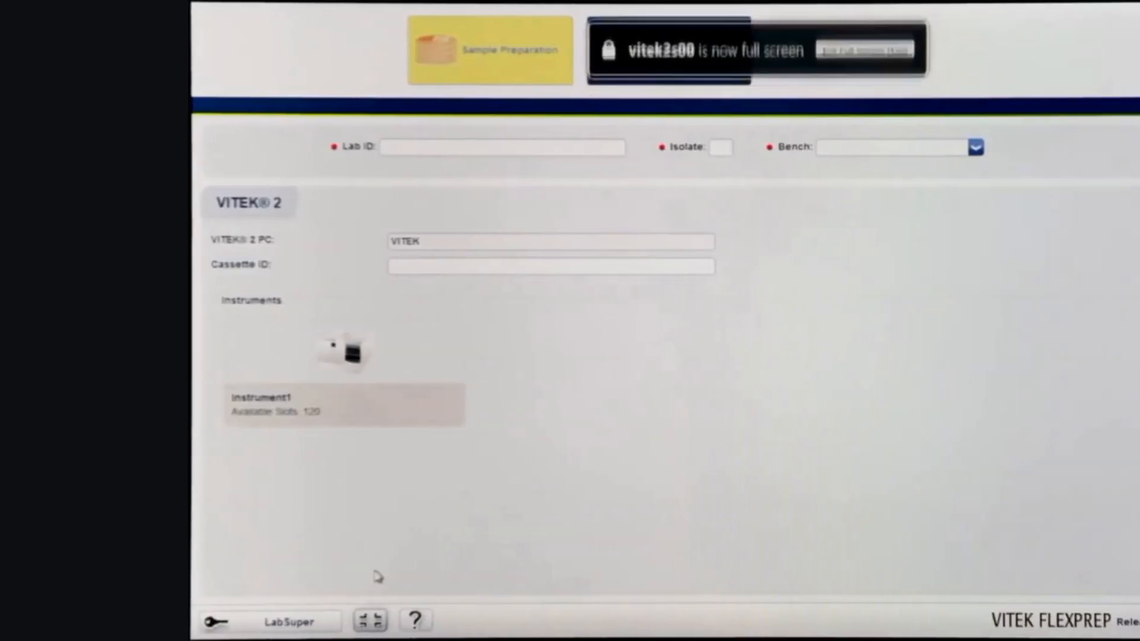